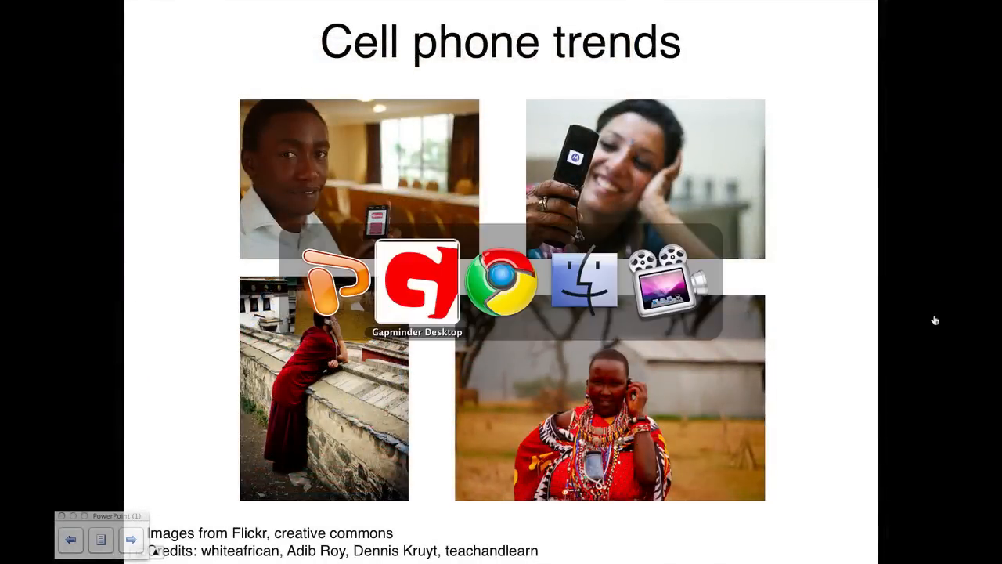
Switch from the PowerPoint slideshow to the Gapminder Desktop page in Chrome
{"action": "left_click", "coordinate": [417, 282]}
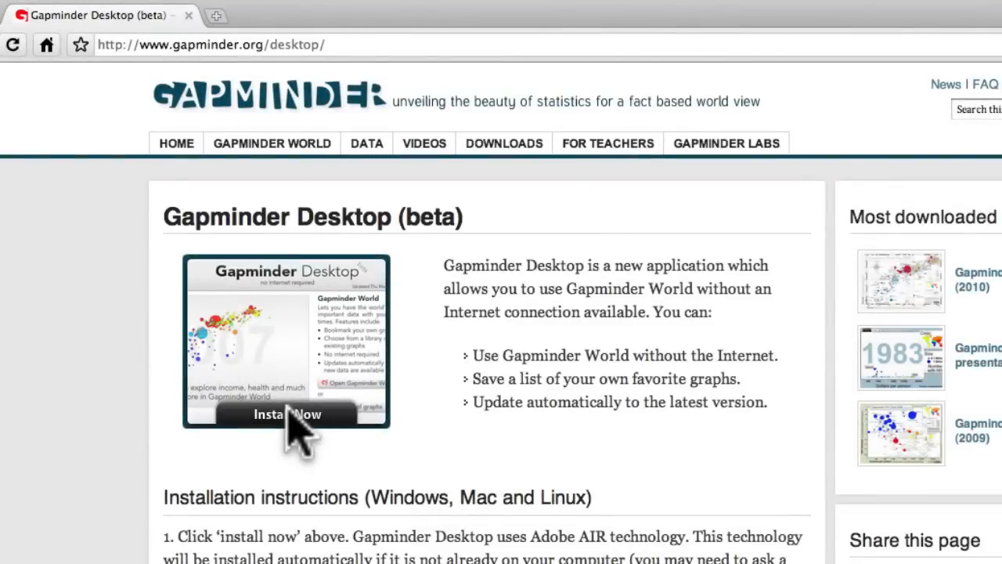
Leave Chrome to show the desktop with the Gapminder Desktop shortcut
{"action": "left_click", "coordinate": [286, 414]}
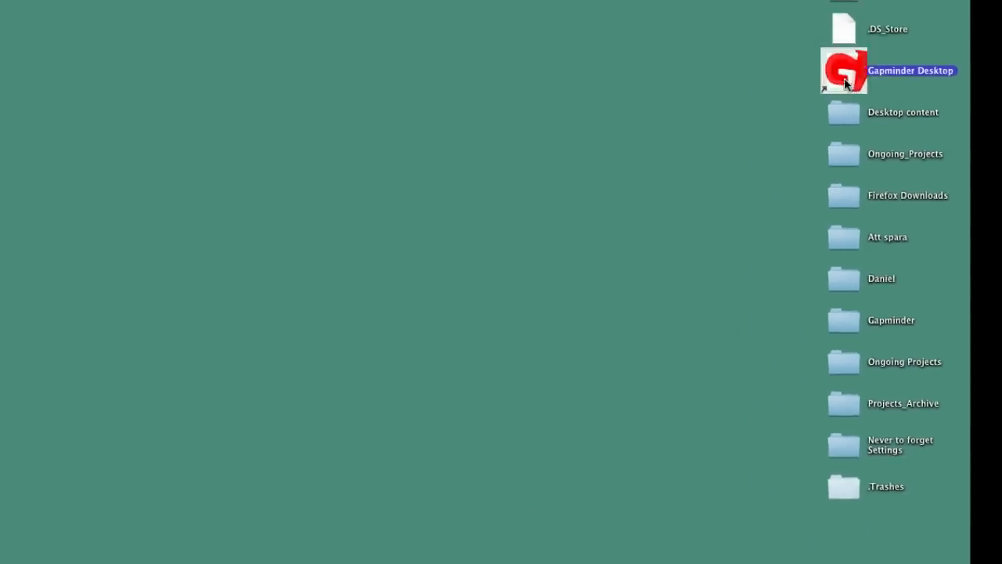
Launch Gapminder Desktop and open the 2007 life expectancy versus income graph
{"action": "double_click", "coordinate": [844, 70]}
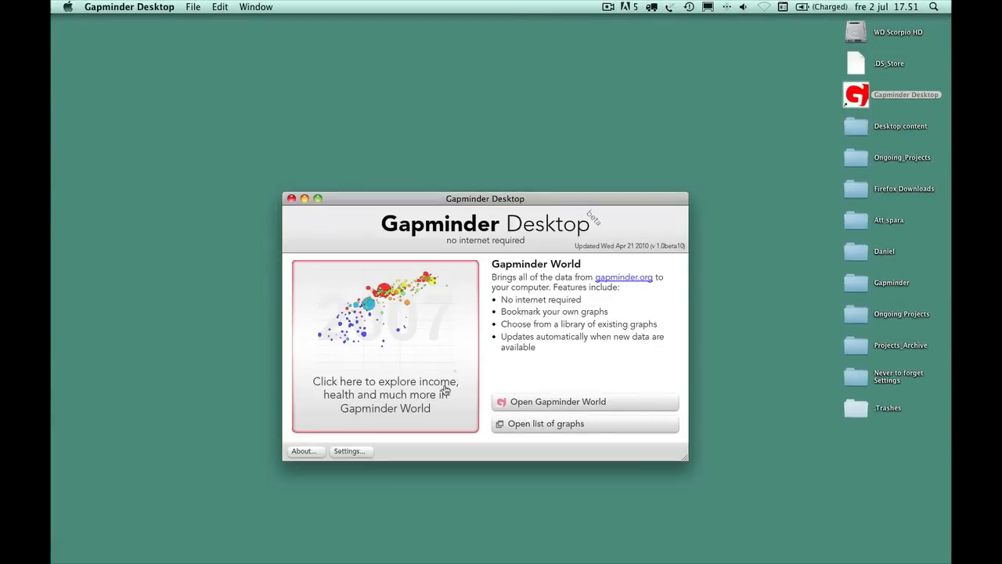
{"action": "left_click", "coordinate": [558, 401]}
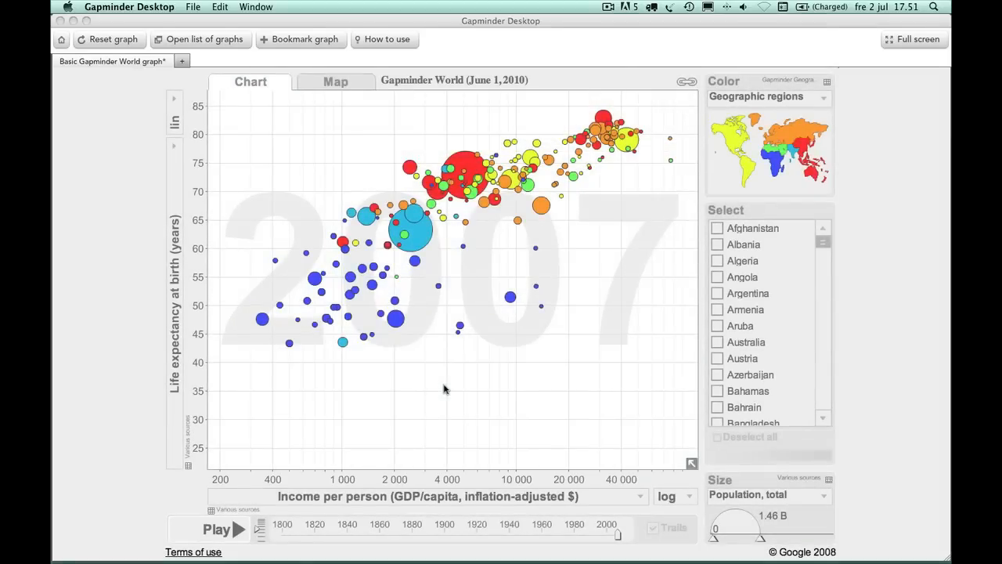
{"action": "mouse_move", "coordinate": [286, 213]}
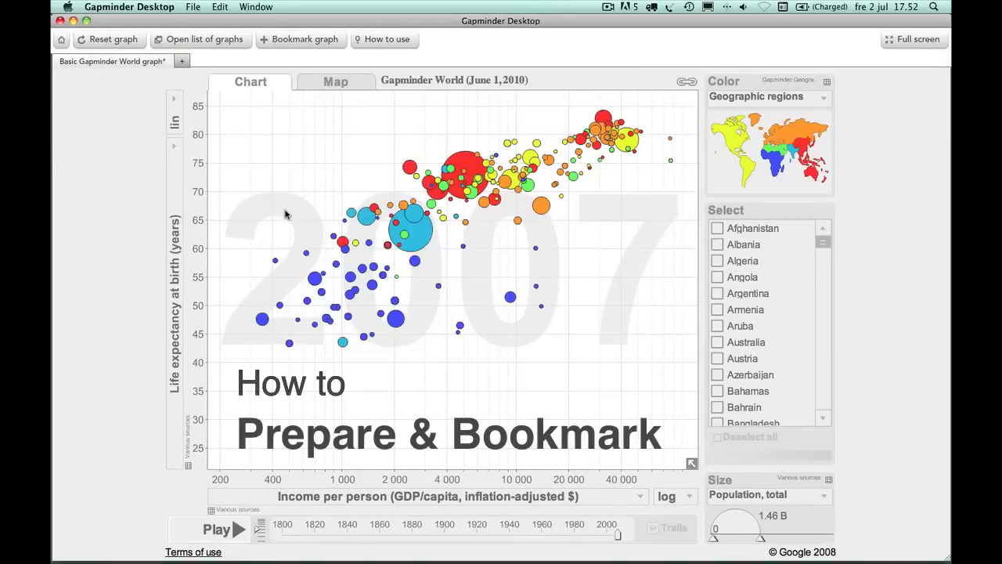
{"action": "mouse_move", "coordinate": [241, 237]}
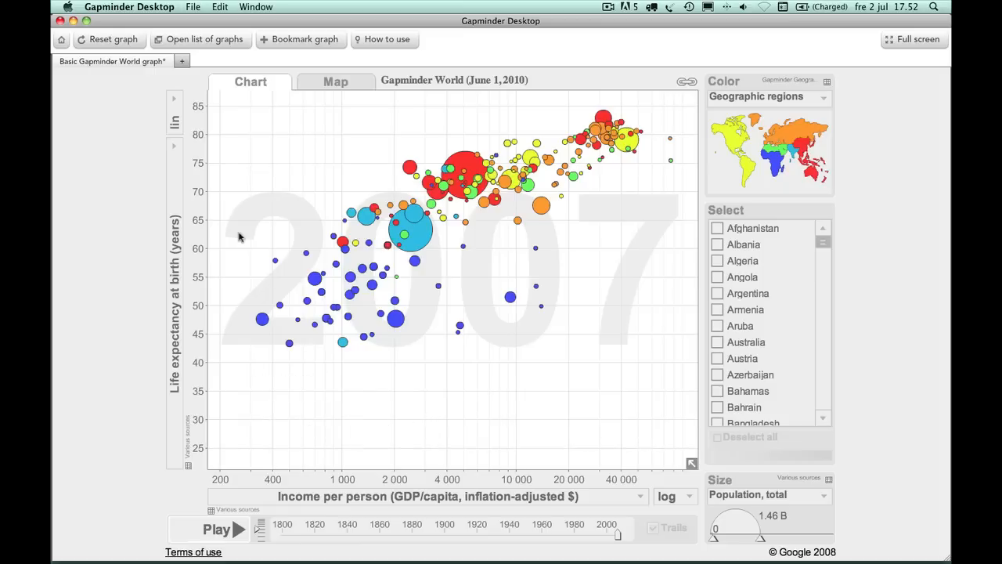
{"action": "mouse_move", "coordinate": [216, 262]}
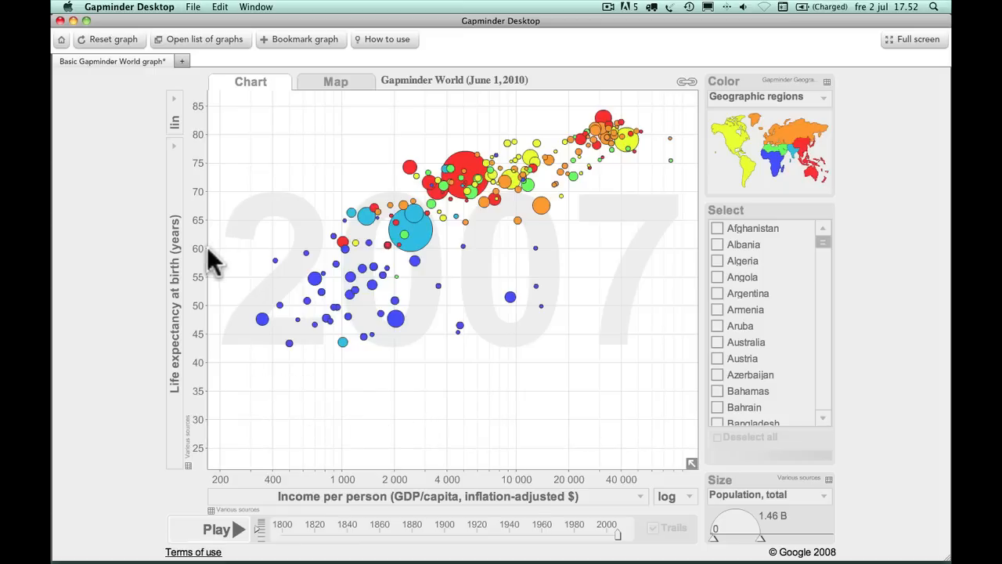
Plot Cell phones (per 100 people) on the vertical axis and set the year to 1990
{"action": "left_click", "coordinate": [174, 145]}
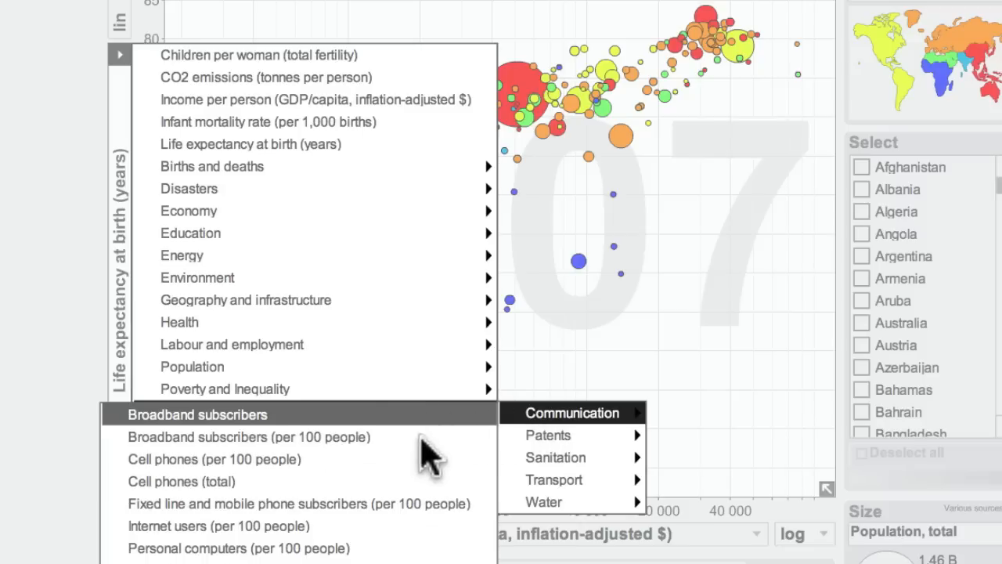
{"action": "mouse_move", "coordinate": [423, 466]}
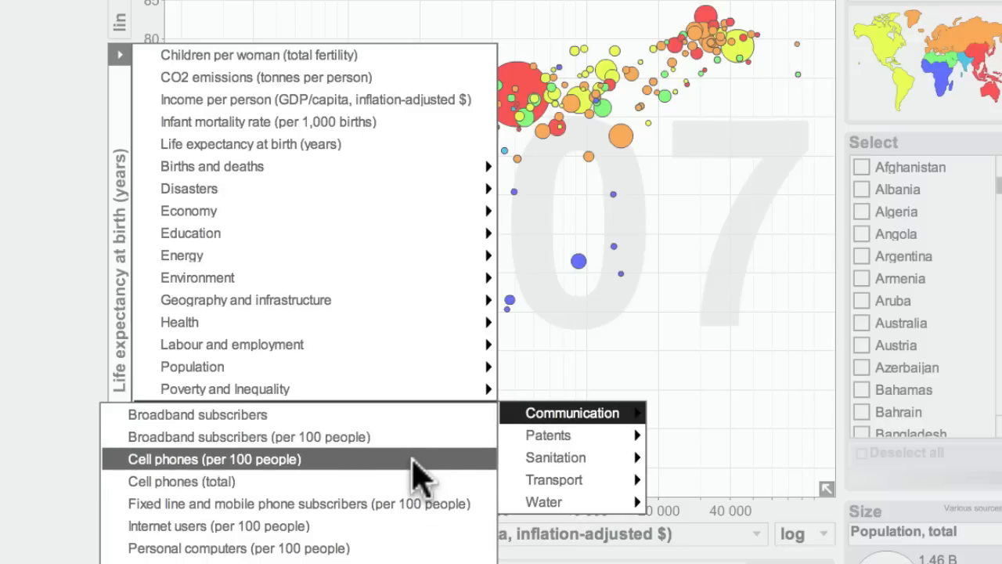
{"action": "left_click", "coordinate": [213, 459]}
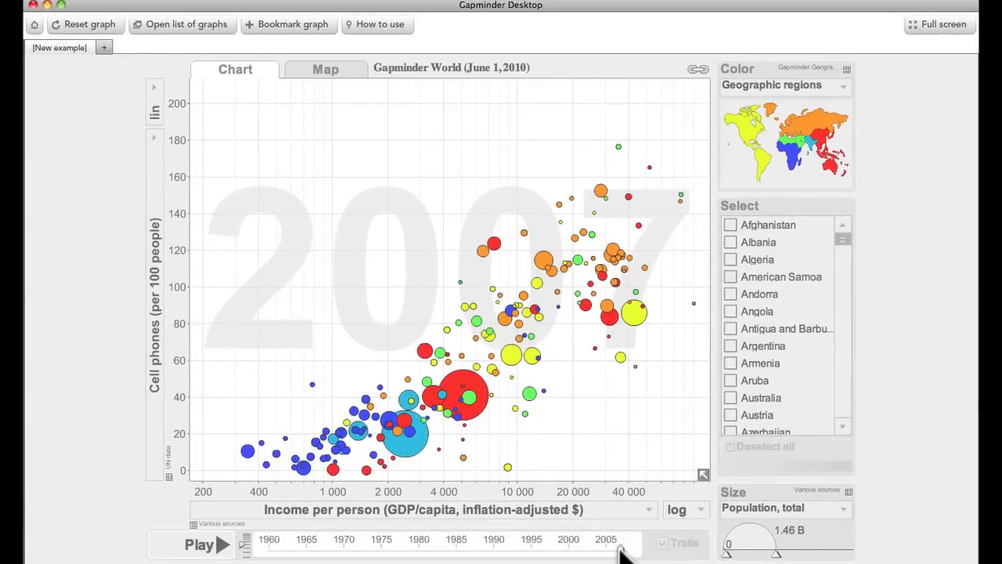
{"action": "left_click", "coordinate": [198, 545]}
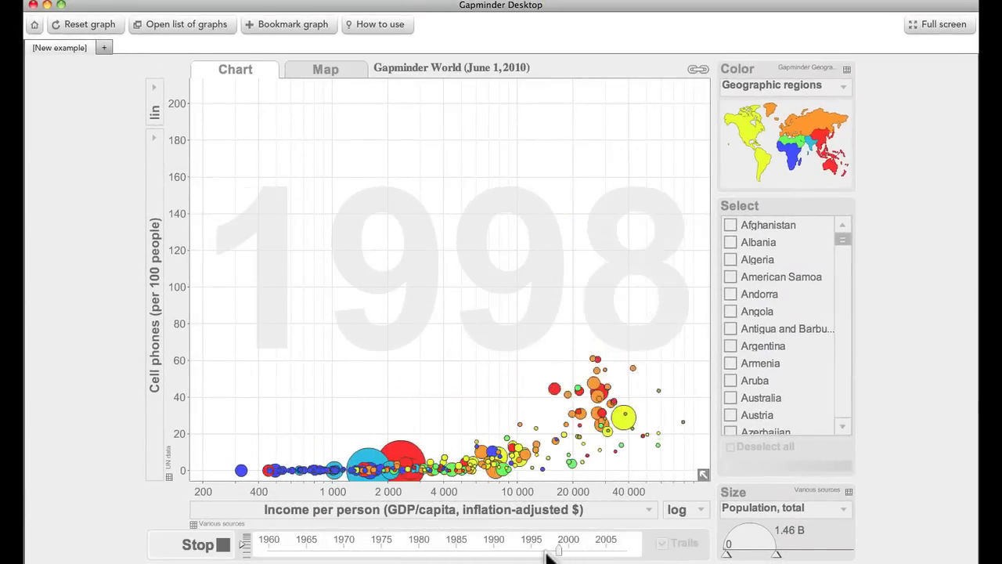
{"action": "left_click_drag", "start_coordinate": [556, 553], "coordinate": [494, 552]}
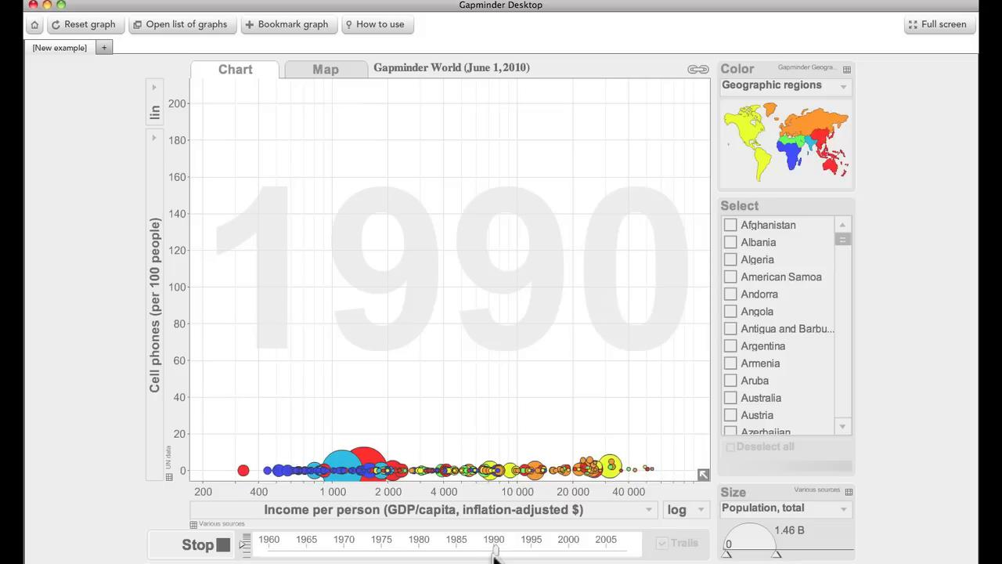
{"action": "left_click", "coordinate": [197, 544]}
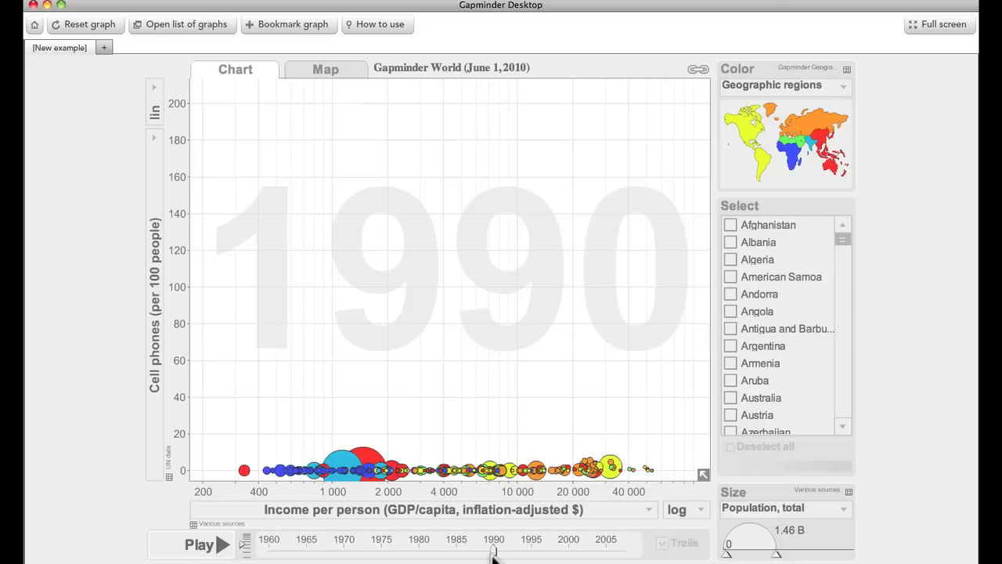
{"action": "mouse_move", "coordinate": [376, 278]}
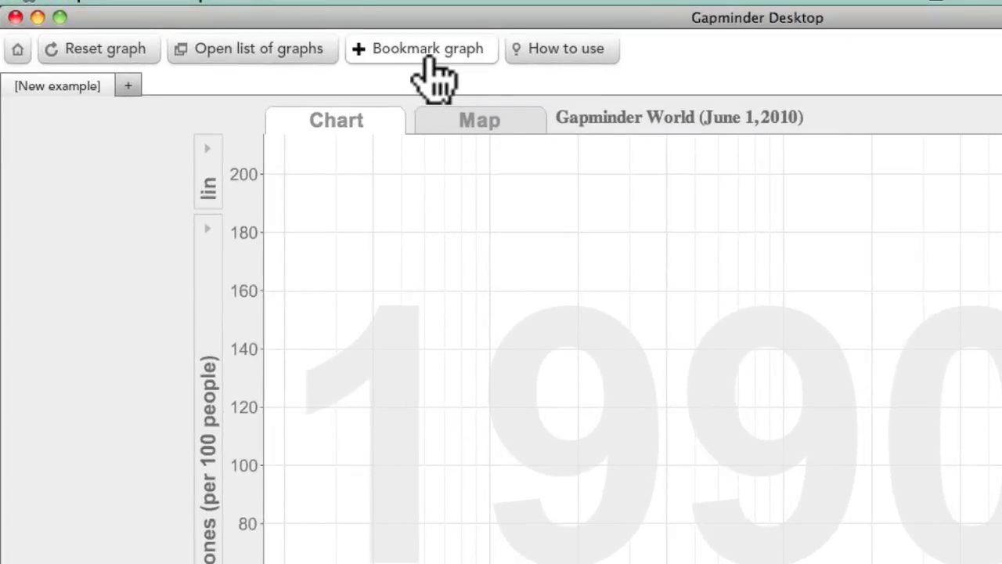
{"action": "left_click", "coordinate": [428, 48]}
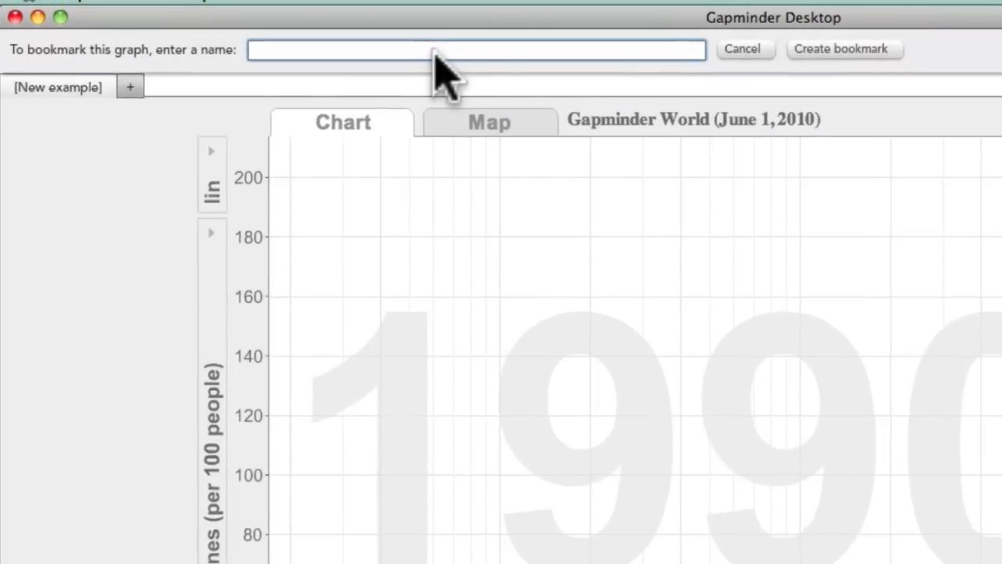
{"action": "type", "text": "Cell phone"}
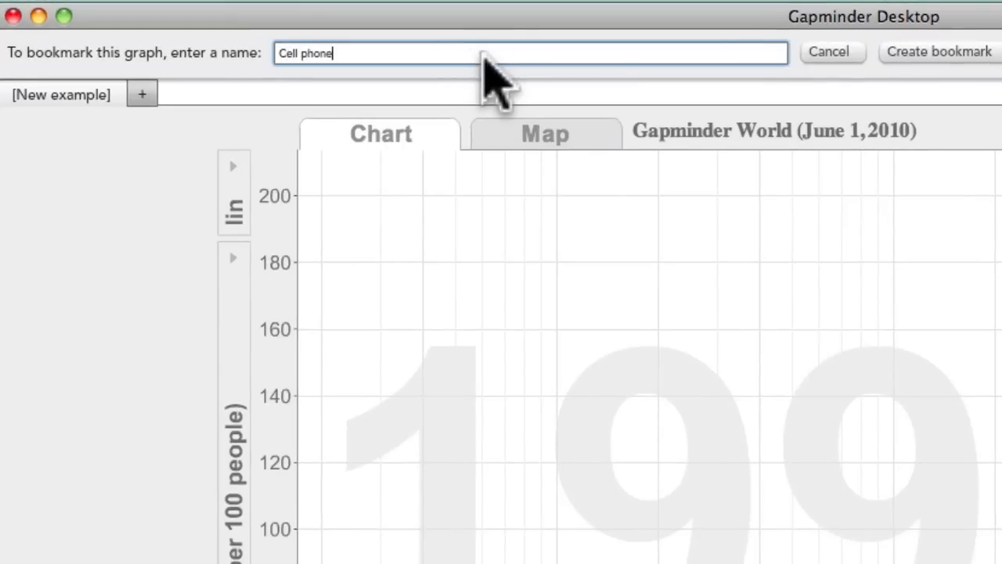
{"action": "type", "text": "s Income"}
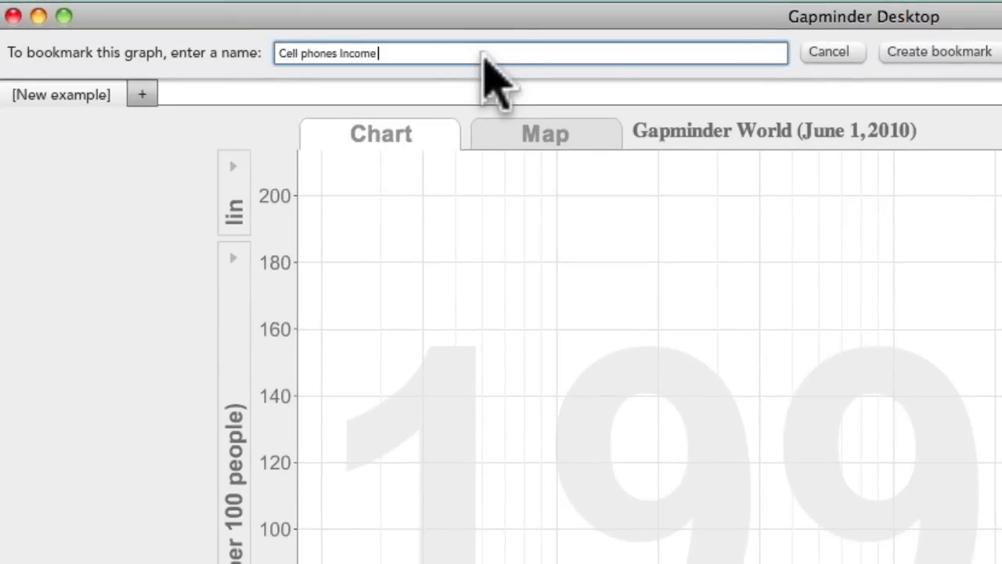
{"action": "type", "text": "1990"}
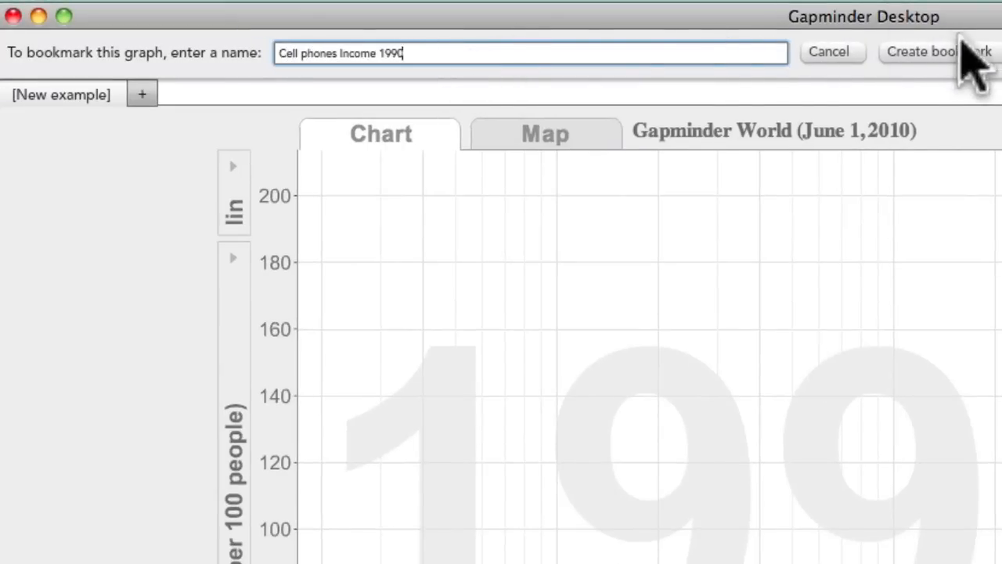
{"action": "left_click", "coordinate": [938, 51]}
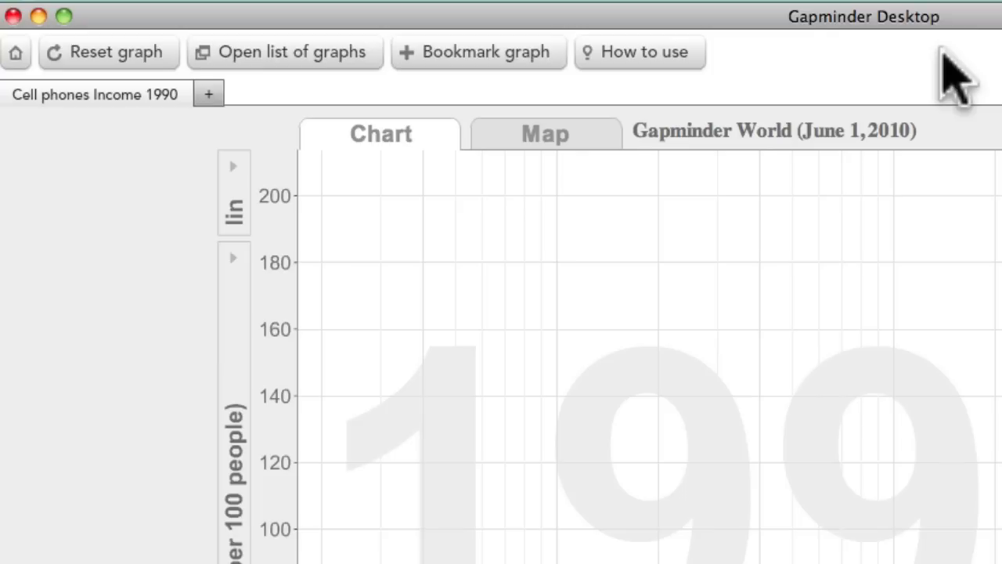
{"action": "left_click", "coordinate": [94, 94]}
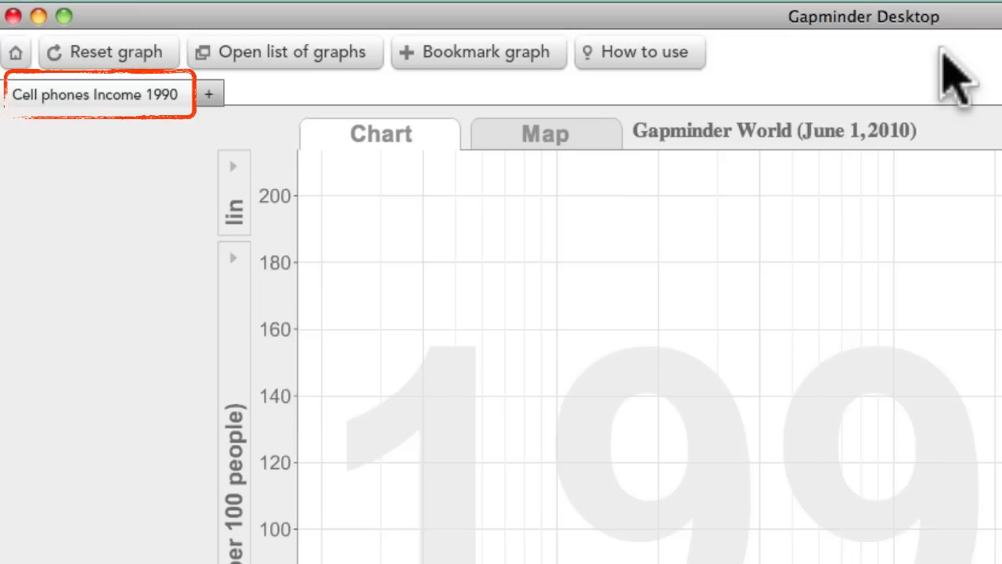
{"action": "mouse_move", "coordinate": [329, 133]}
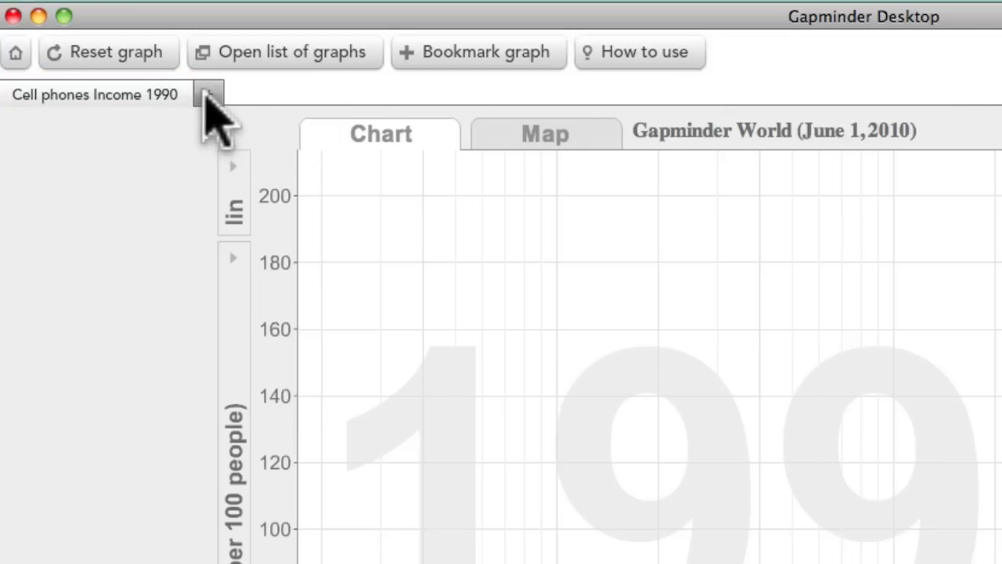
Open a new Basic Gapminder World tab and close the Cell phones Income 1990 tab
{"action": "left_click", "coordinate": [209, 94]}
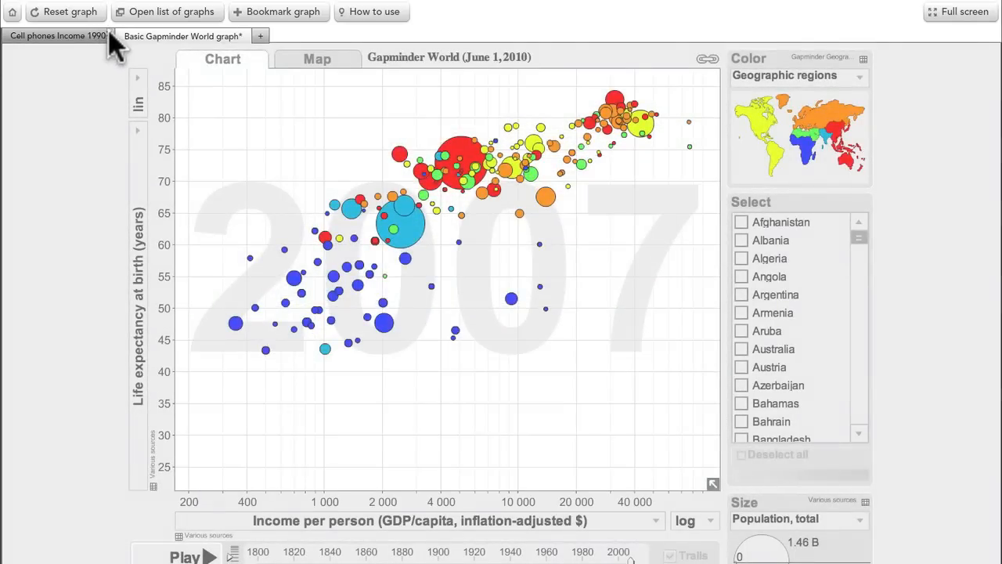
{"action": "left_click", "coordinate": [95, 36]}
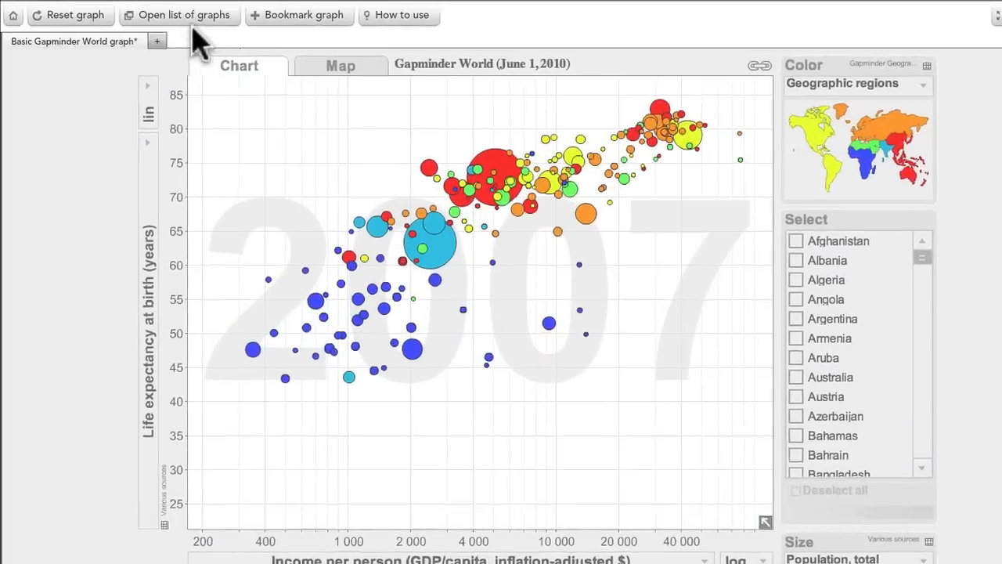
Reopen 'Cell phones Income 1990' from the list of graphs
{"action": "left_click", "coordinate": [179, 15]}
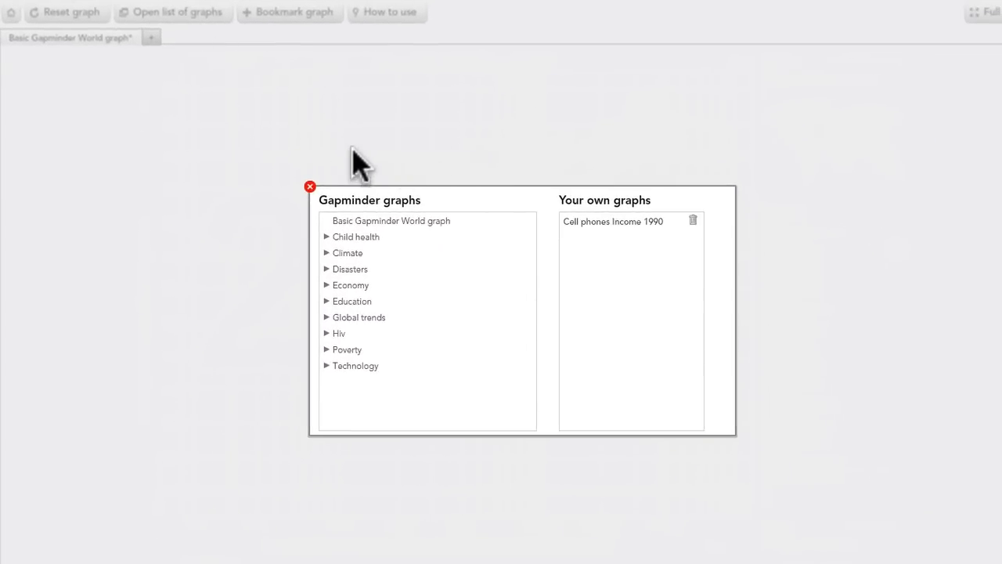
{"action": "mouse_move", "coordinate": [540, 251]}
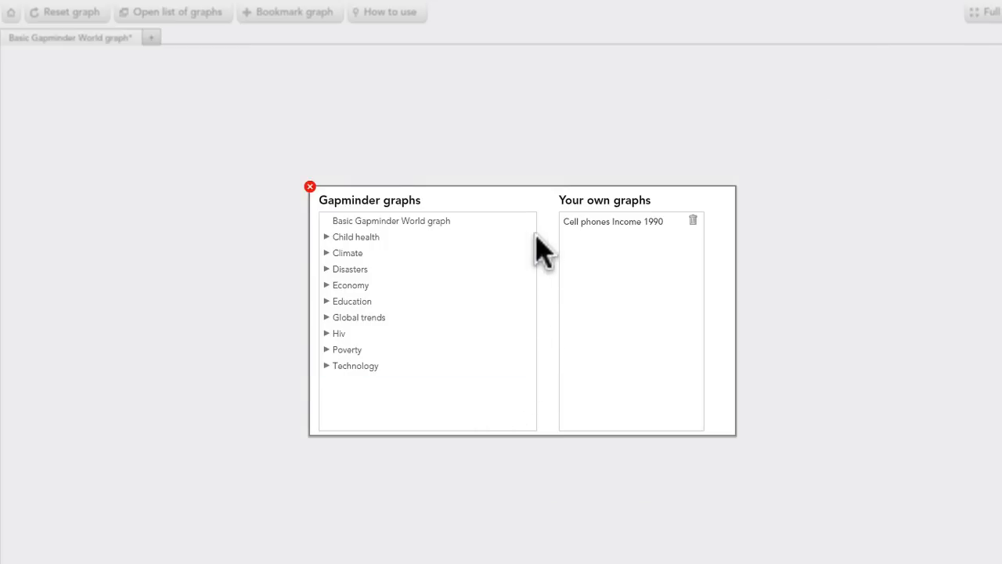
{"action": "mouse_move", "coordinate": [599, 202]}
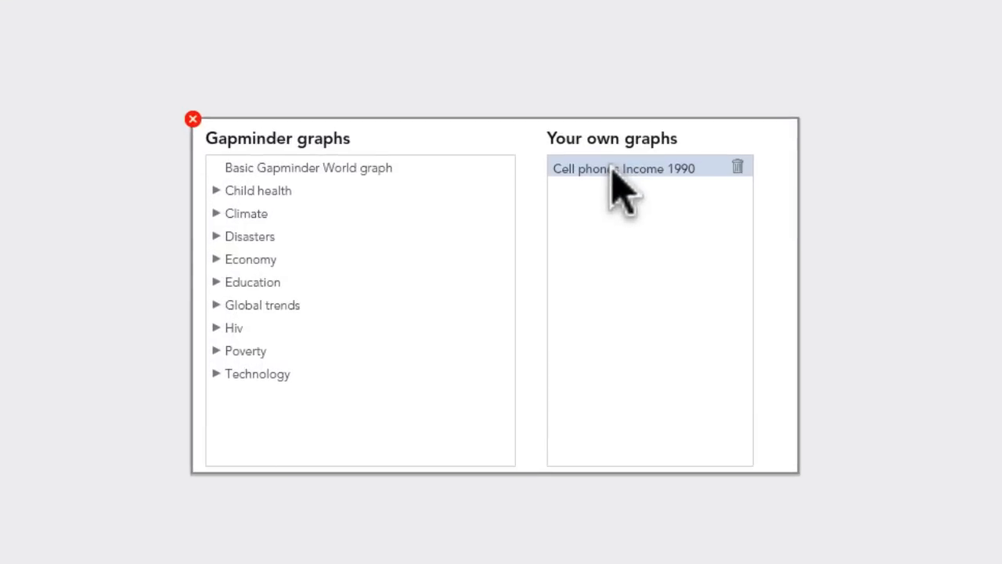
{"action": "left_click", "coordinate": [621, 169]}
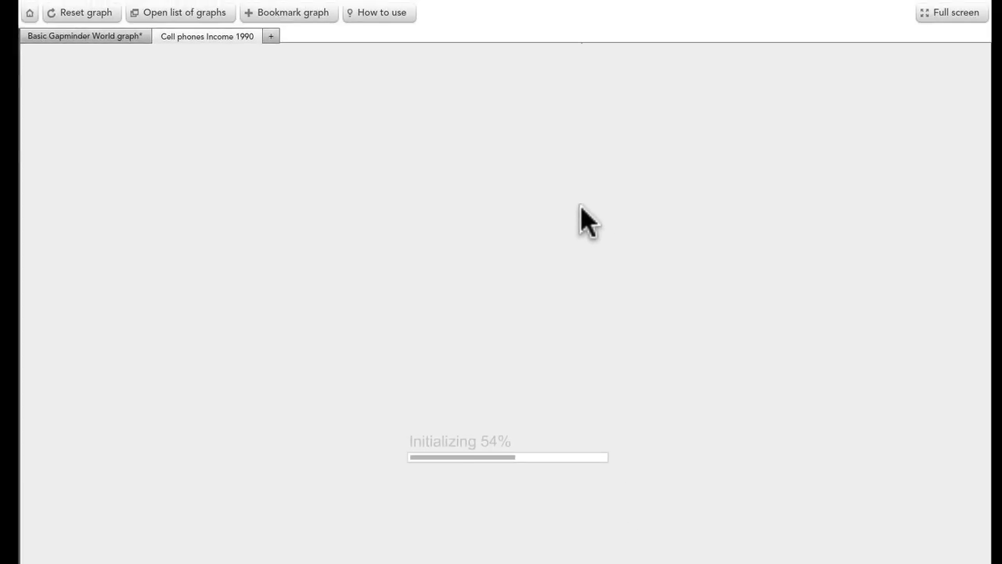
{"action": "mouse_move", "coordinate": [211, 94]}
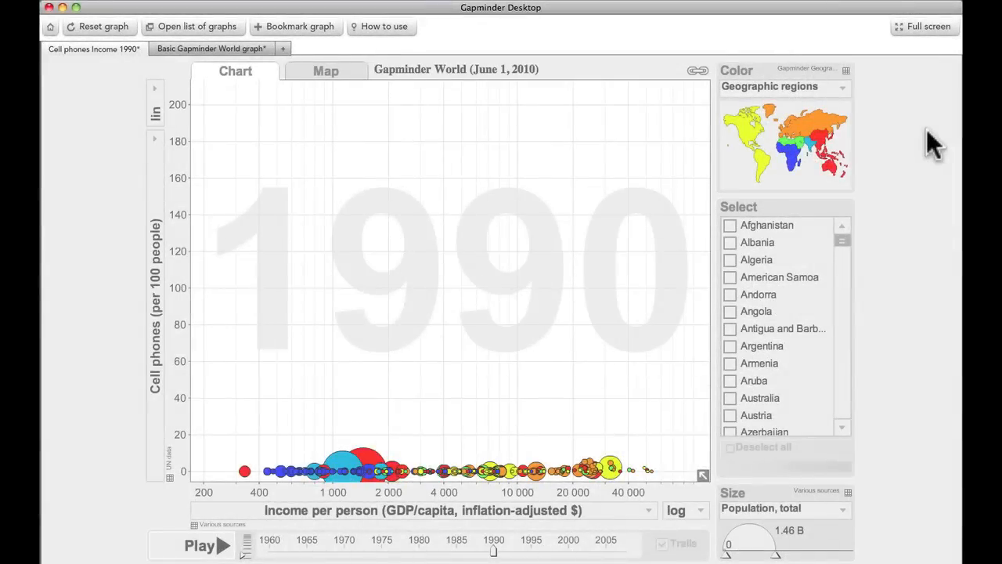
Show the Cell phones Income 1990 graph full screen
{"action": "left_click", "coordinate": [928, 26]}
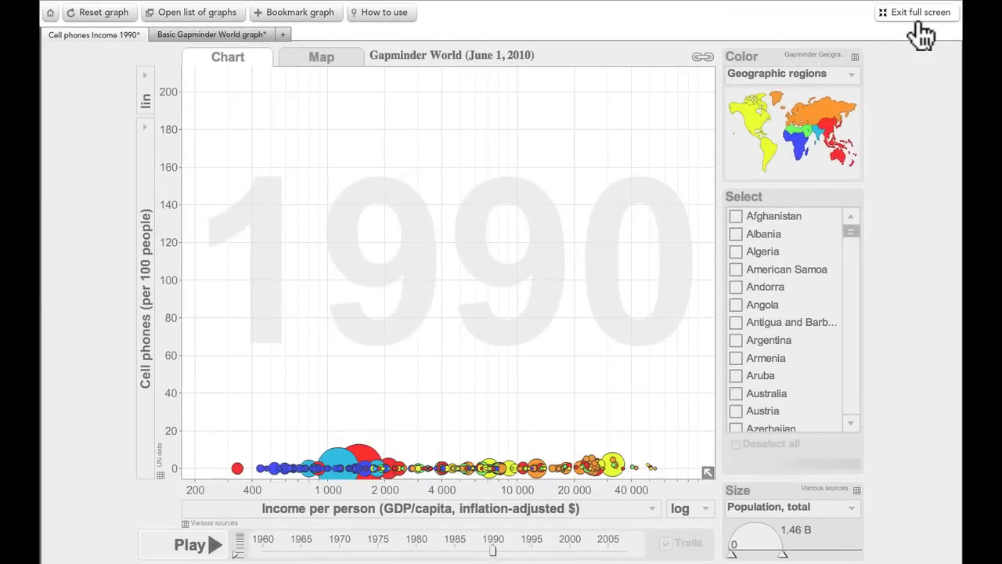
{"action": "mouse_move", "coordinate": [928, 83]}
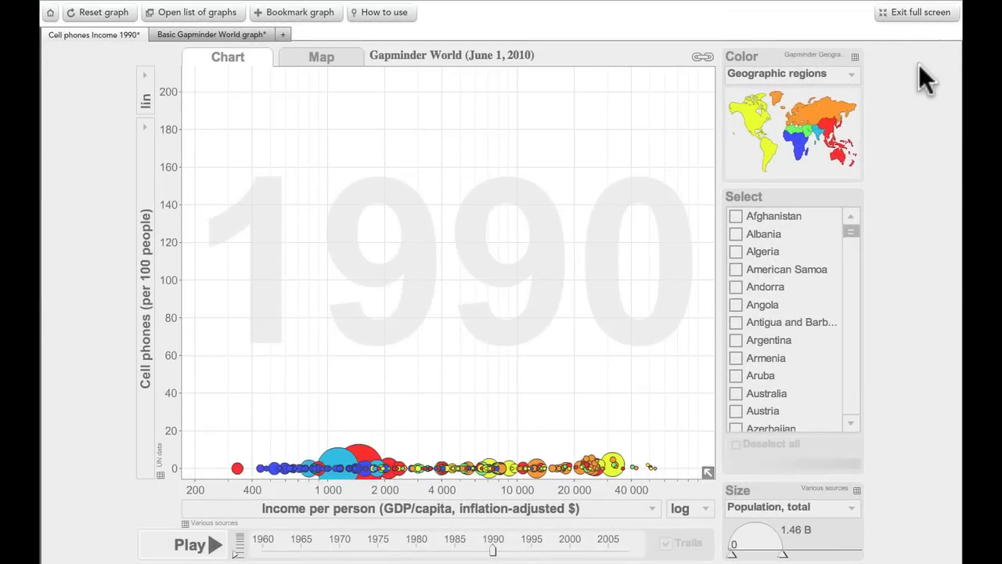
{"action": "mouse_move", "coordinate": [927, 188]}
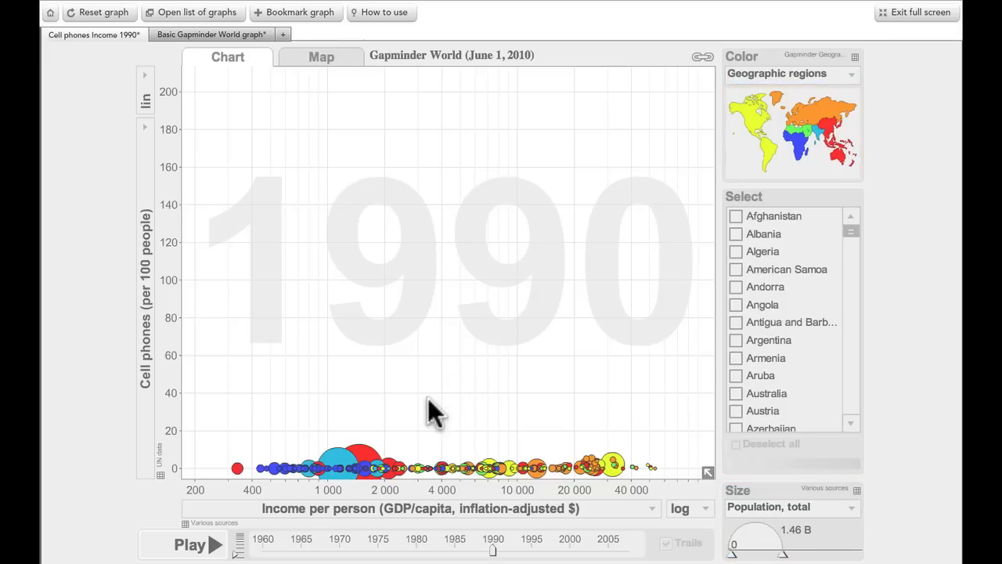
{"action": "mouse_move", "coordinate": [361, 462]}
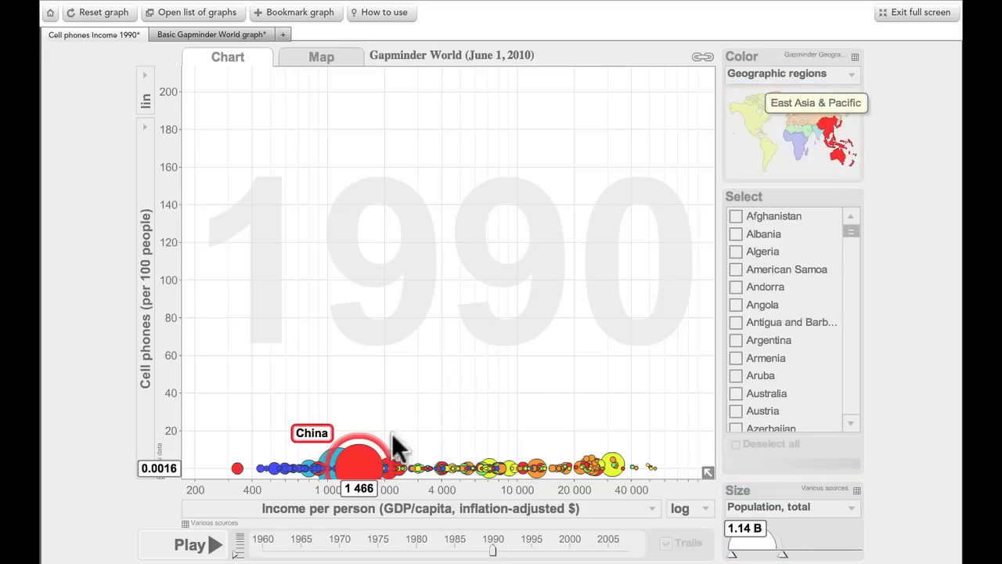
{"action": "mouse_move", "coordinate": [613, 466]}
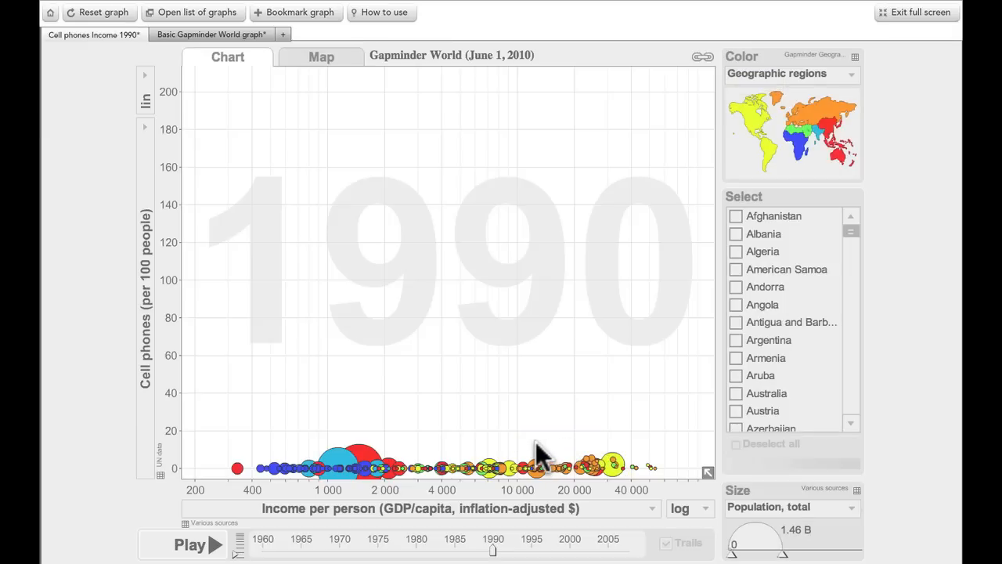
{"action": "mouse_move", "coordinate": [246, 533]}
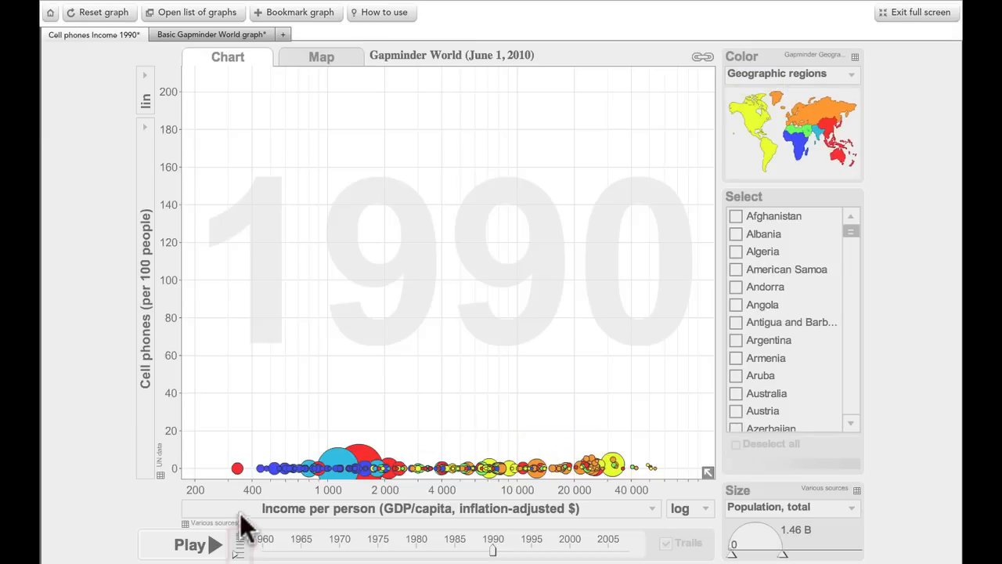
{"action": "mouse_move", "coordinate": [238, 544]}
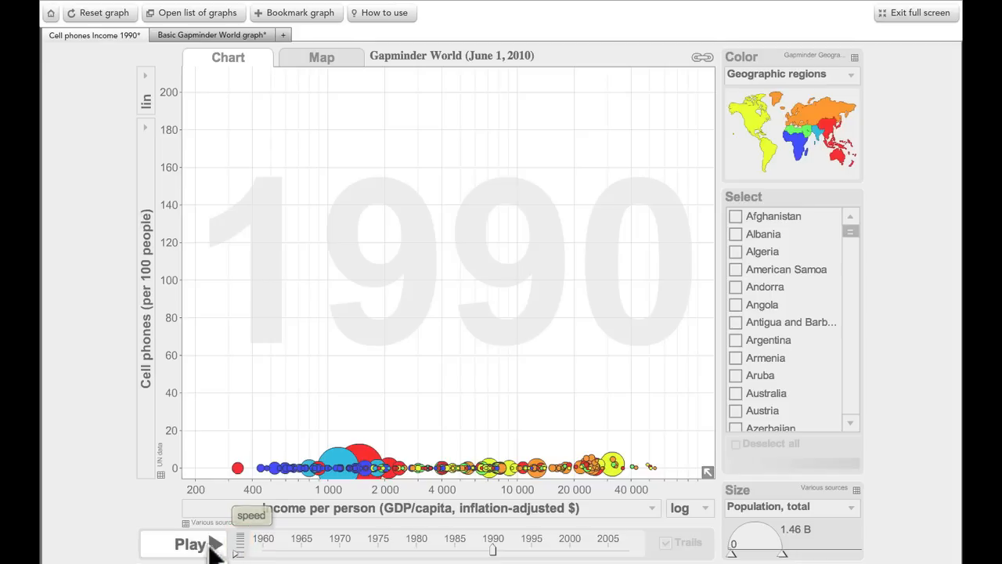
Play the animation forward from 1990 and stop it at 2008
{"action": "left_click", "coordinate": [189, 544]}
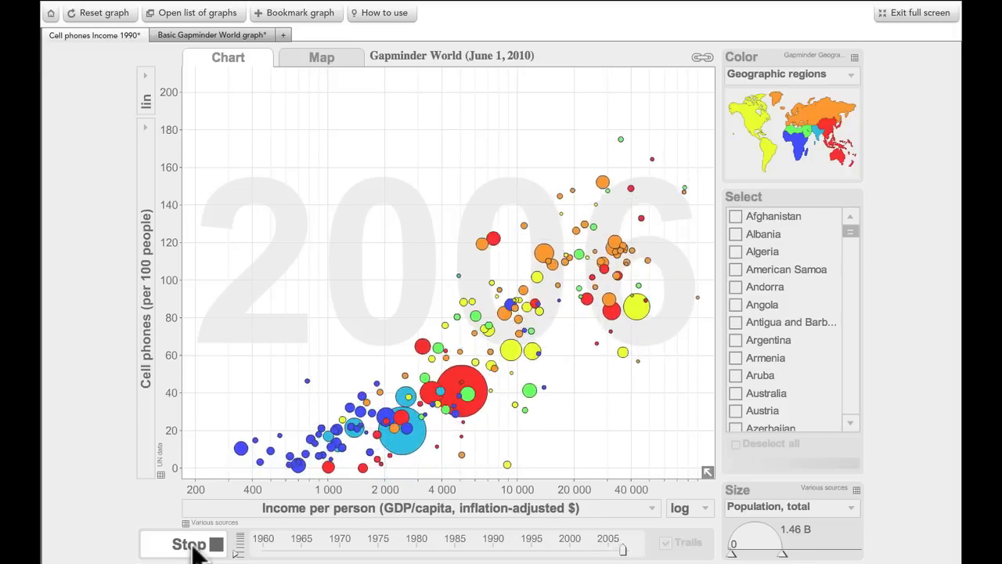
{"action": "left_click", "coordinate": [188, 543]}
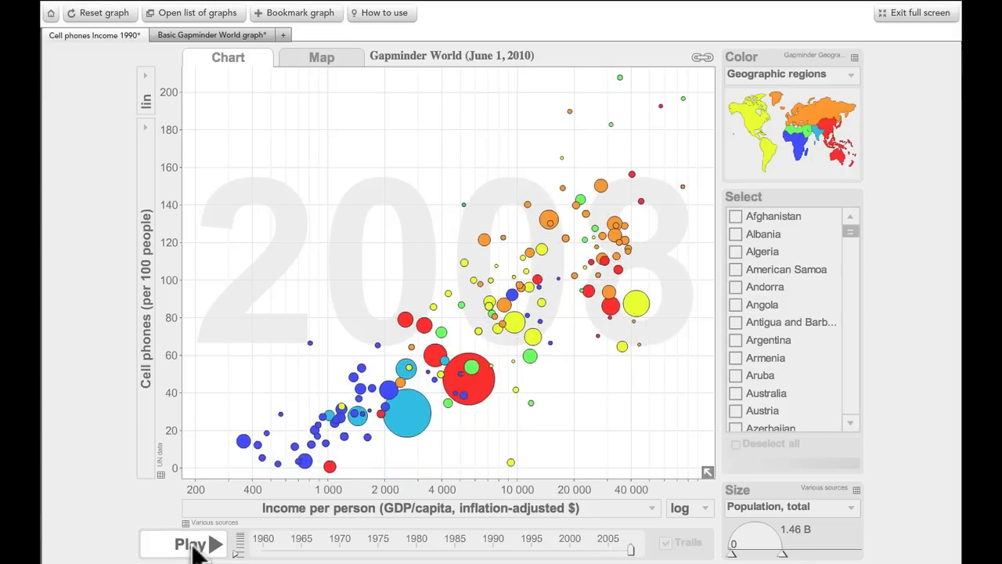